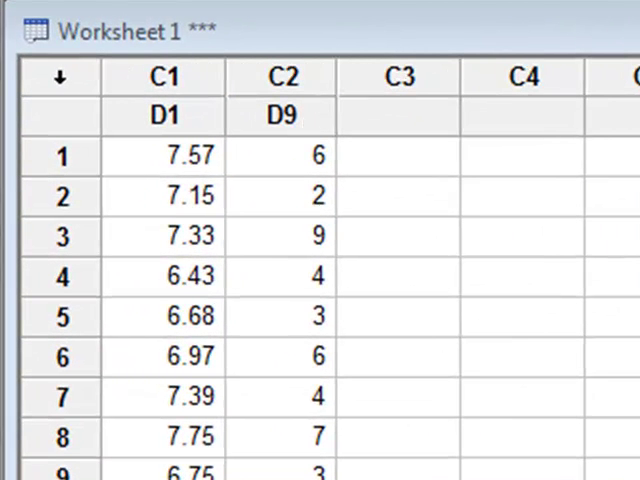
mouse_move(172, 122)
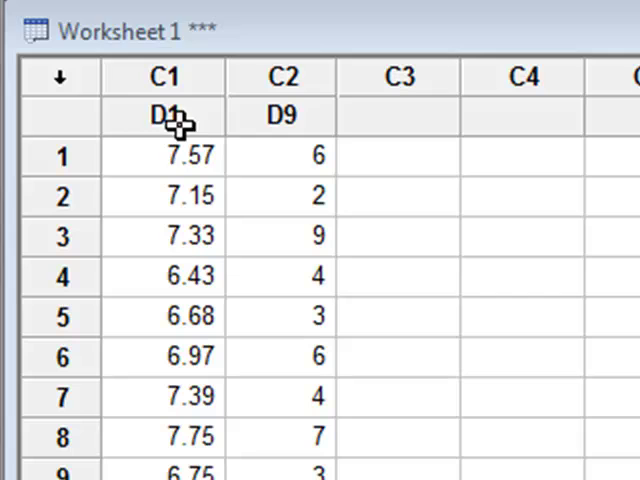
Reach the Stem-and-Leaf settings from the Graph menu with D1 as the graph variable
click(164, 116)
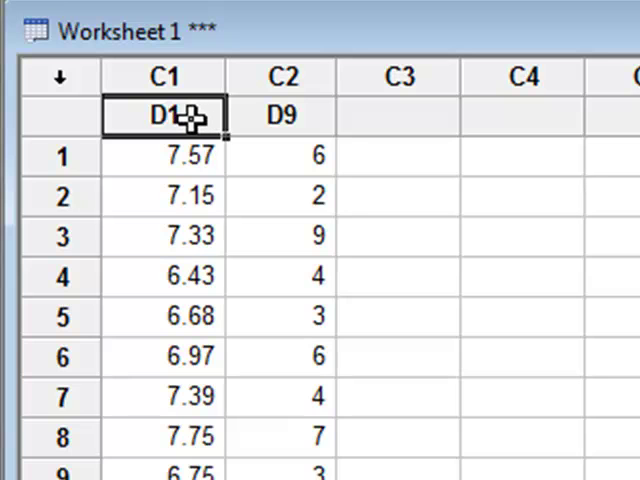
click(284, 114)
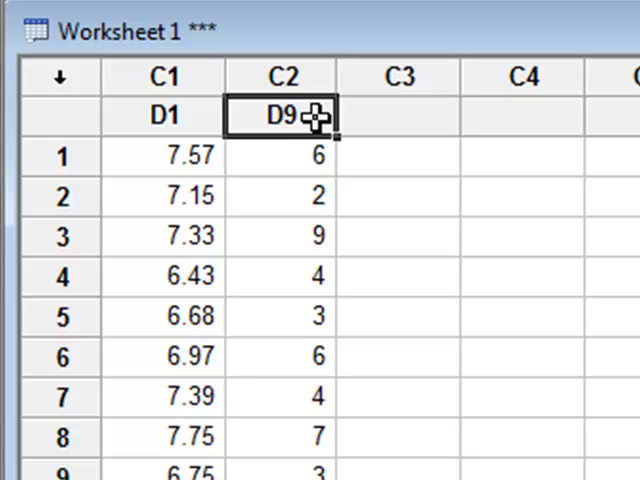
mouse_move(312, 64)
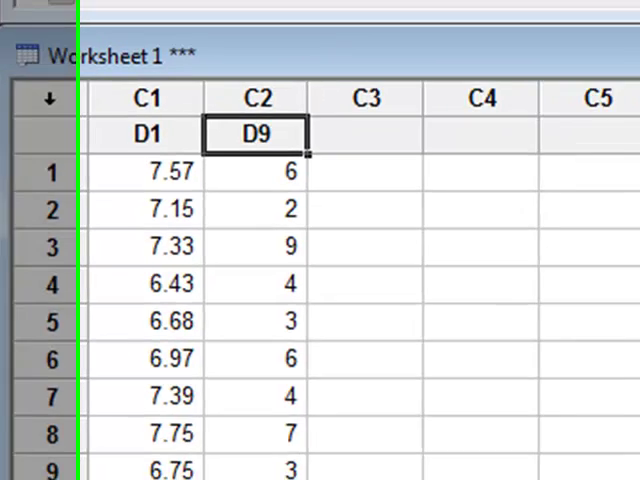
click(124, 12)
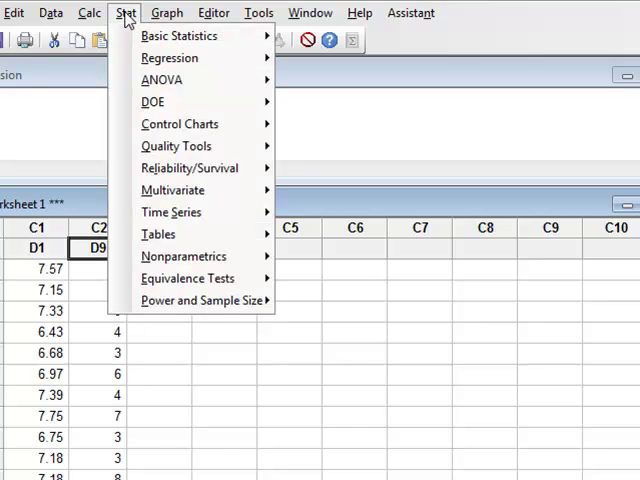
click(168, 12)
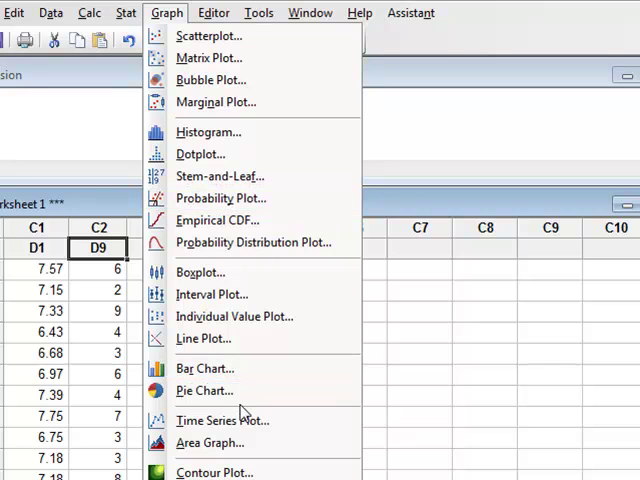
mouse_move(240, 176)
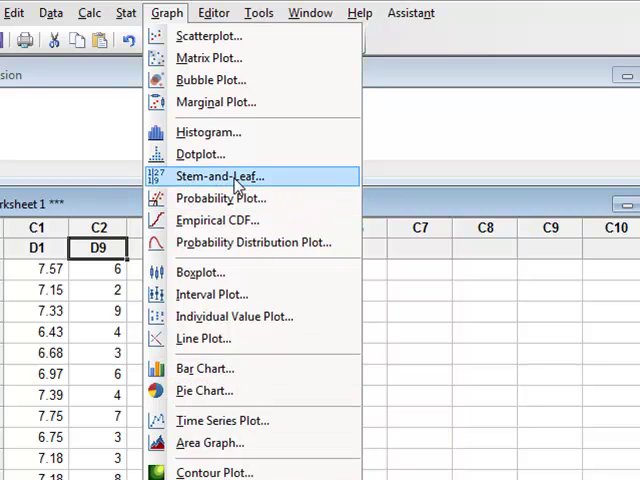
mouse_move(220, 176)
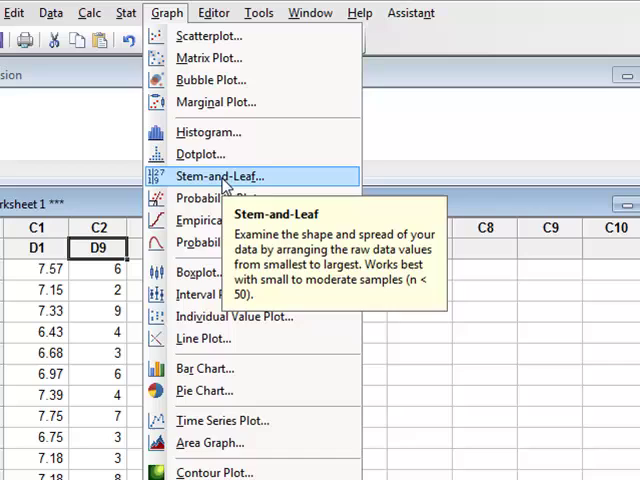
click(226, 176)
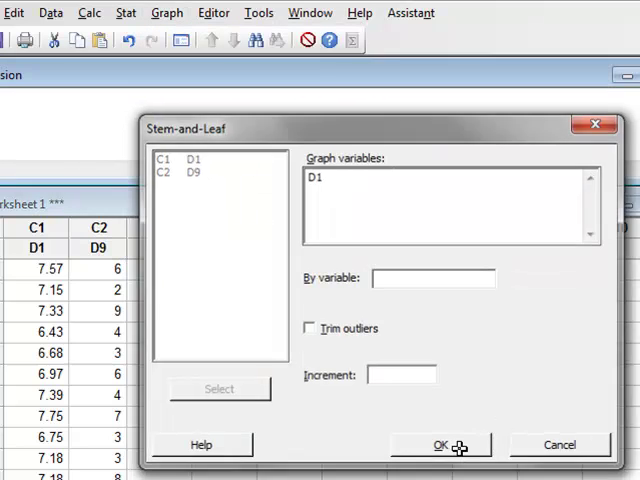
Generate the stem-and-leaf display of D1 (50 values, leaf unit 0.10)
click(440, 444)
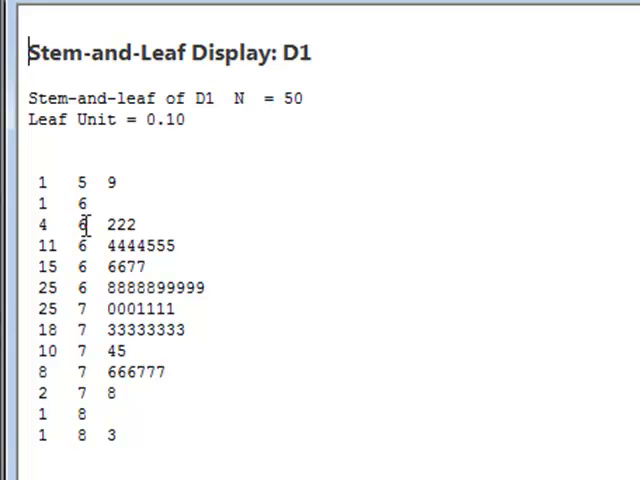
mouse_move(150, 224)
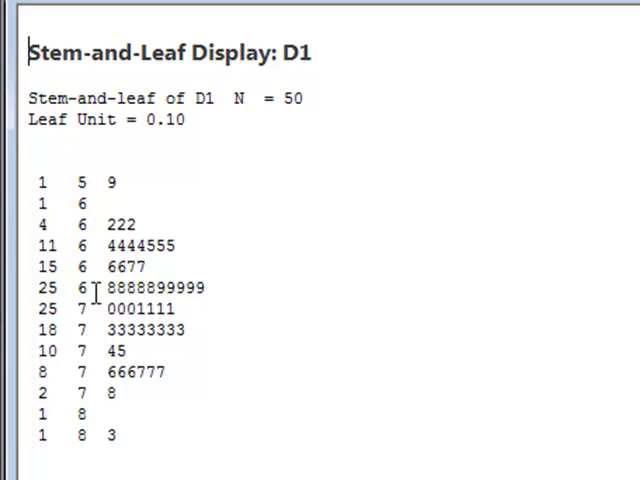
mouse_move(88, 204)
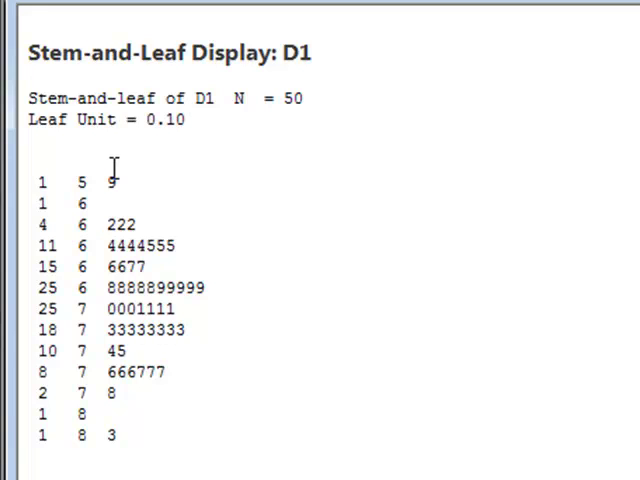
mouse_move(216, 288)
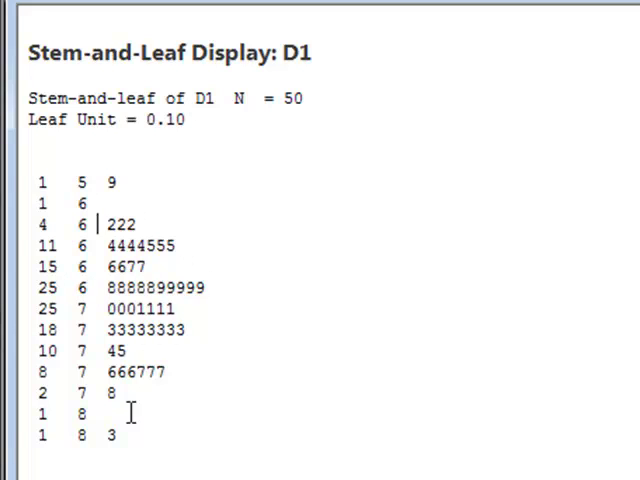
mouse_move(56, 182)
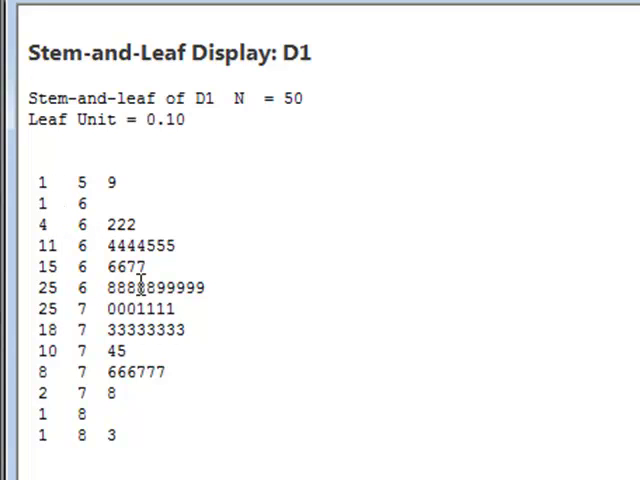
mouse_move(64, 288)
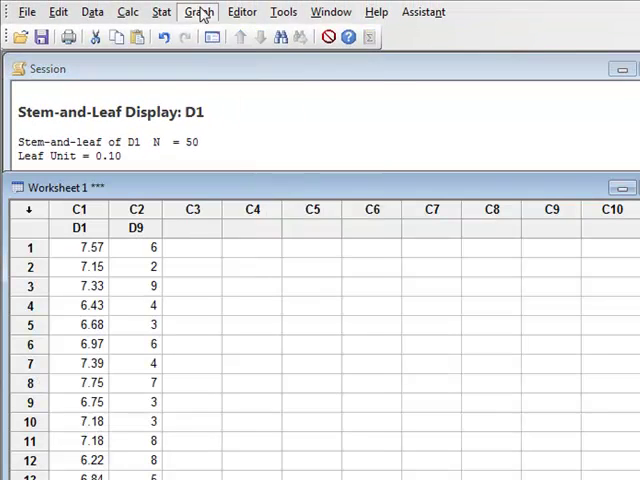
Reach Display Descriptive Statistics under Basic Statistics with D9 as the variable
click(200, 12)
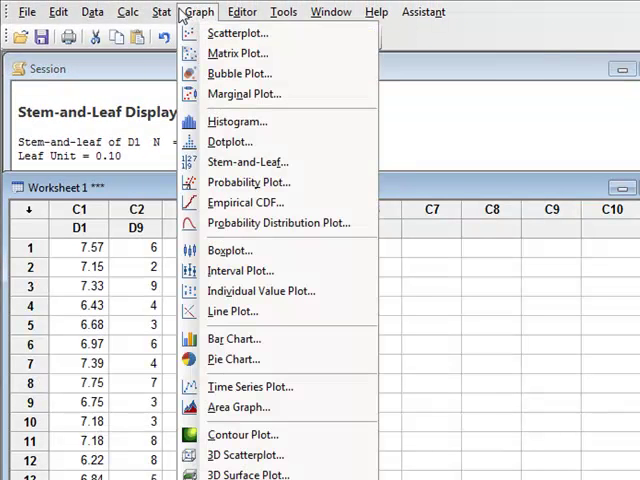
click(160, 12)
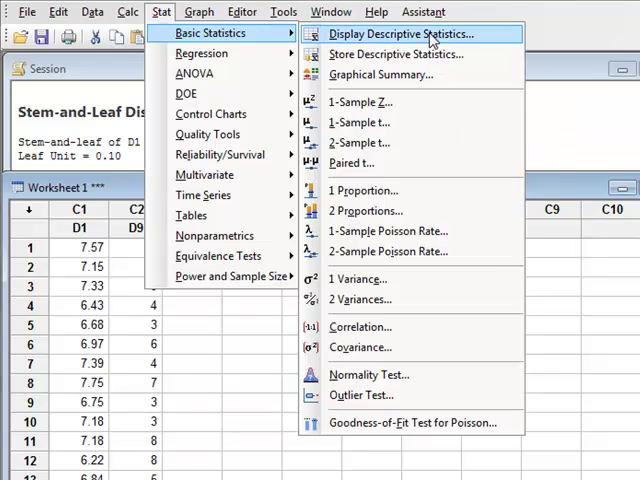
click(406, 32)
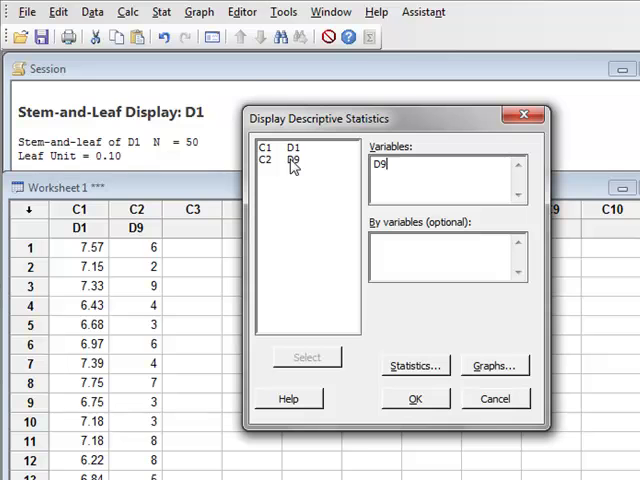
Add skewness and kurtosis to the reported statistics for D9 and confirm
click(414, 364)
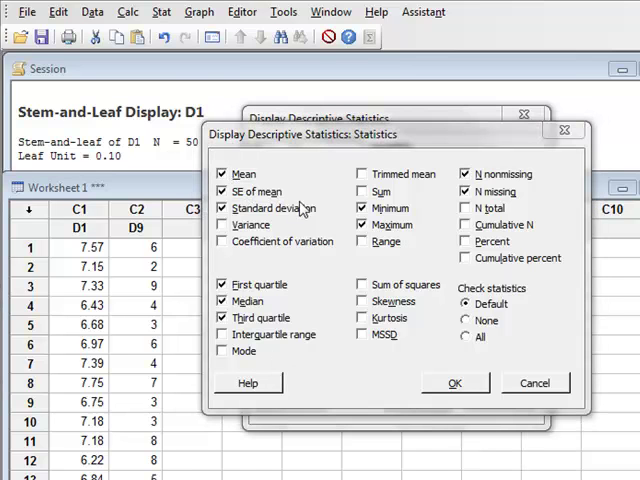
mouse_move(258, 292)
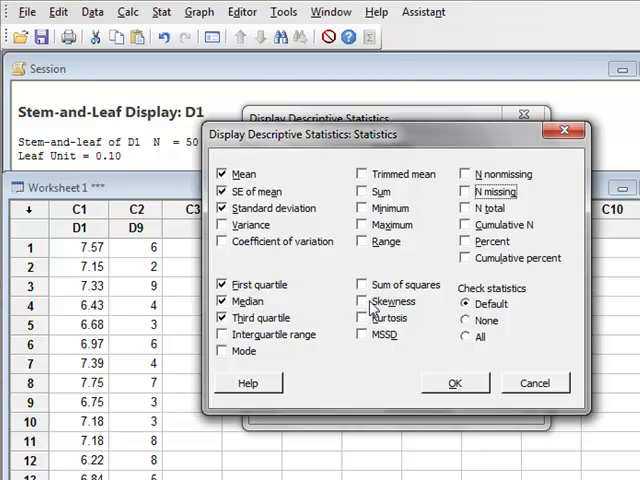
click(364, 300)
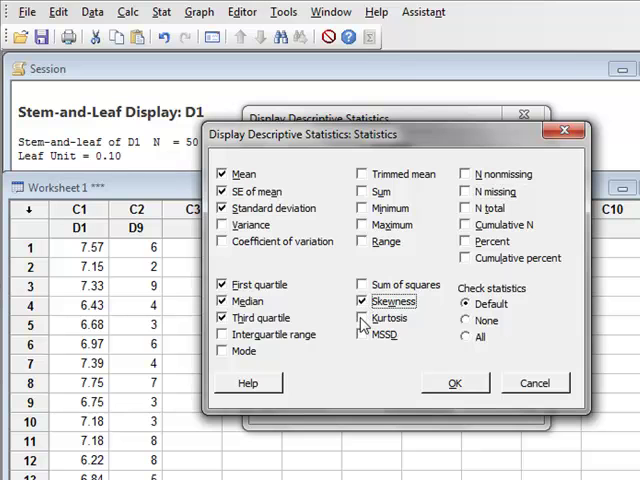
click(454, 384)
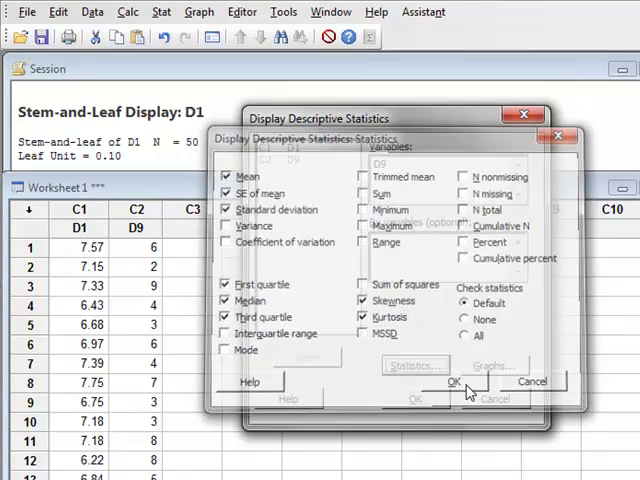
click(452, 382)
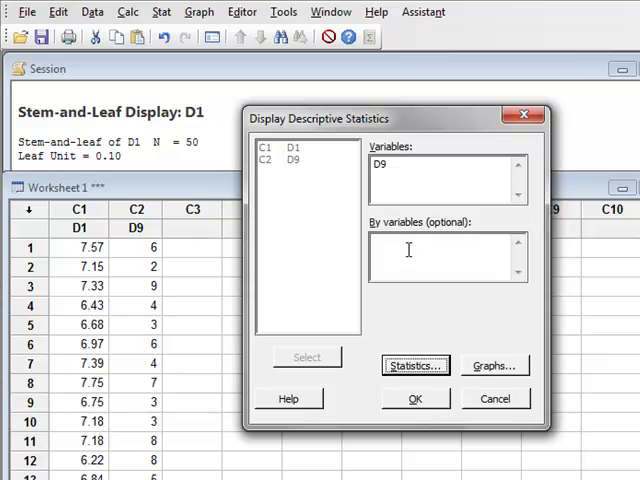
mouse_move(310, 162)
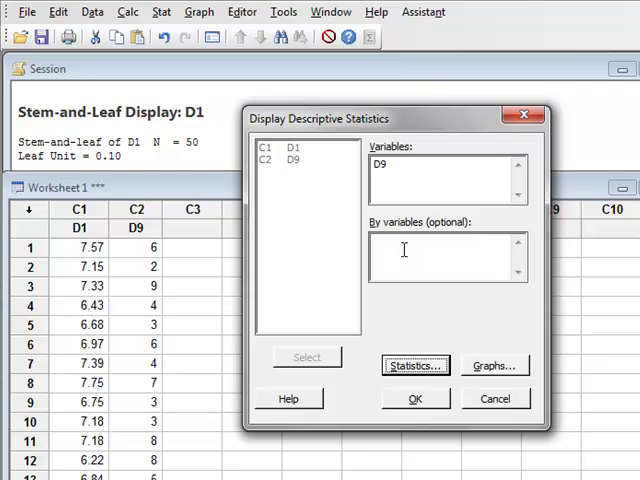
mouse_move(504, 370)
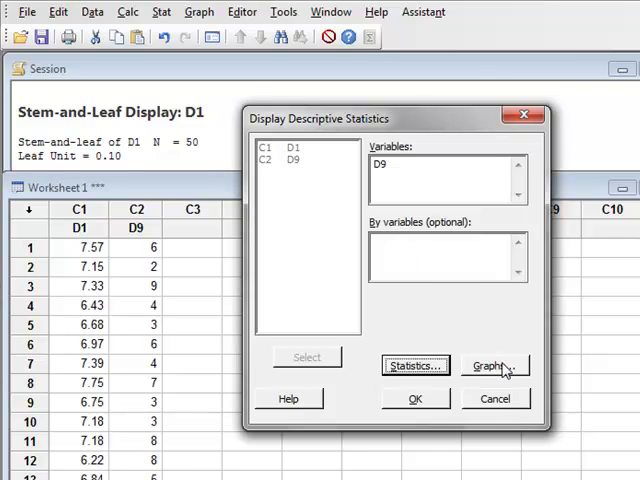
Request a histogram of D9 with fitted normal curve and run the descriptive statistics
click(492, 366)
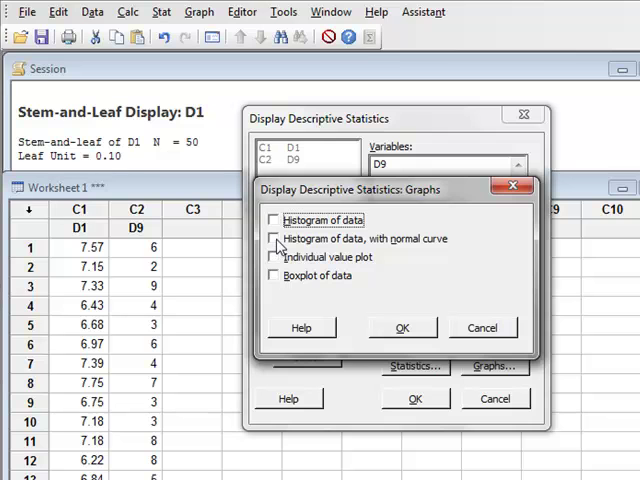
click(272, 240)
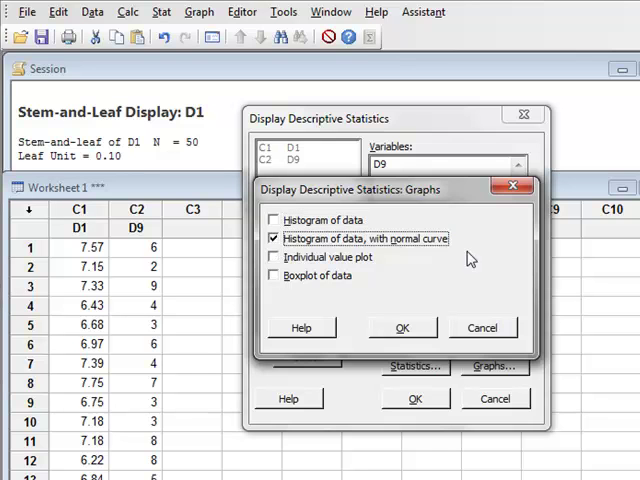
click(402, 328)
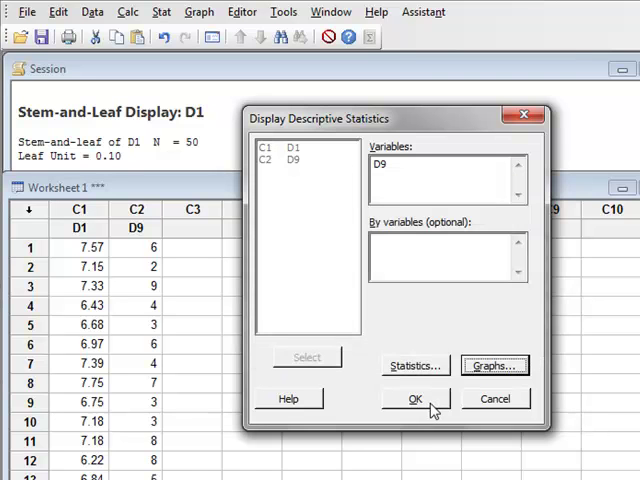
click(416, 398)
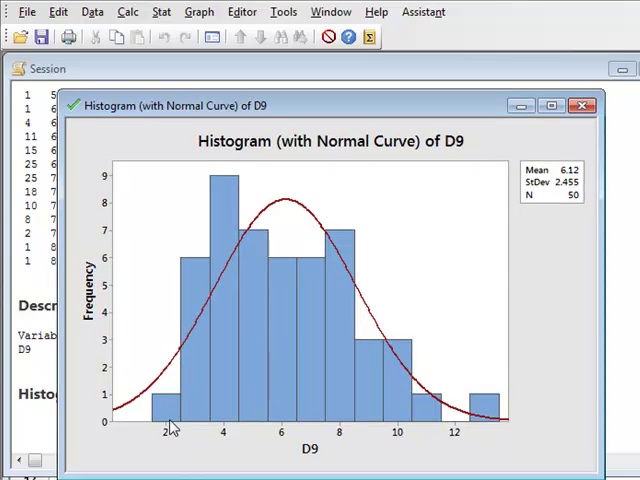
mouse_move(96, 336)
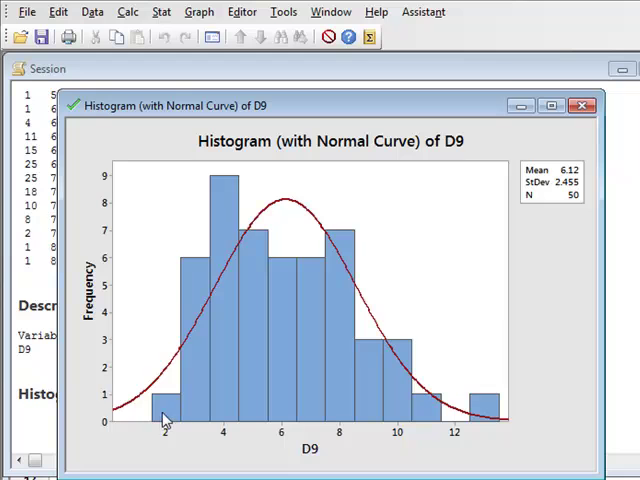
mouse_move(336, 418)
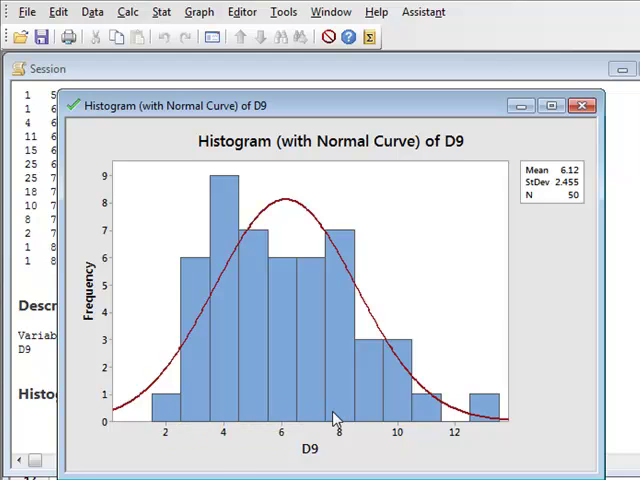
mouse_move(490, 404)
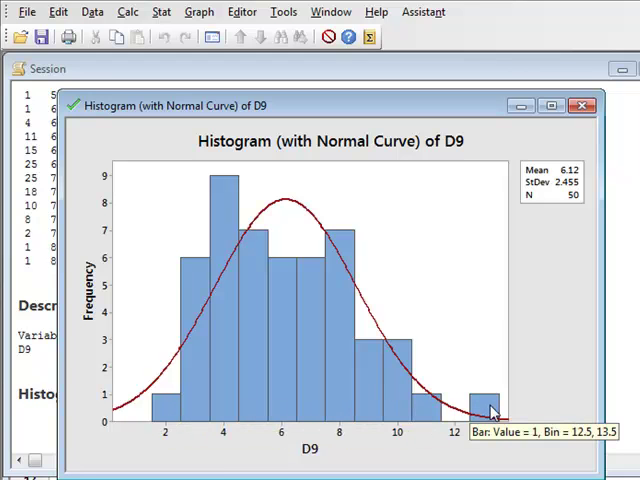
mouse_move(300, 208)
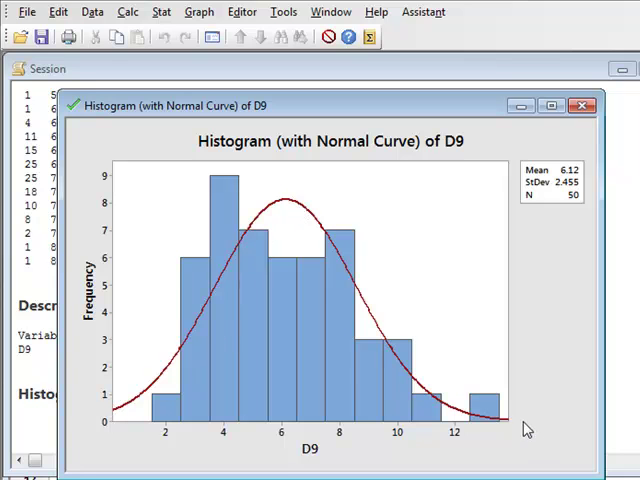
mouse_move(184, 444)
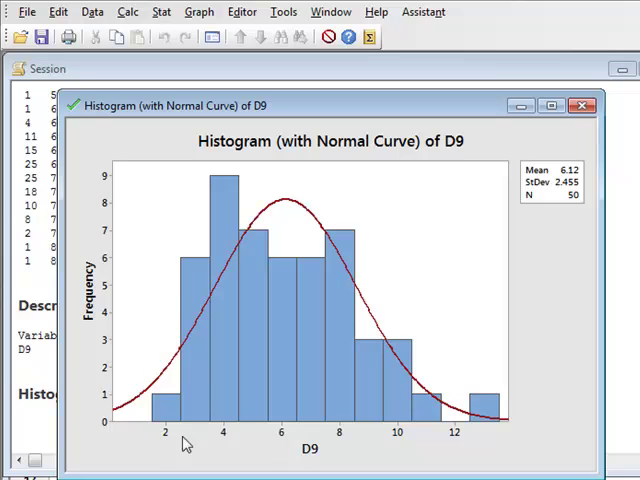
mouse_move(220, 240)
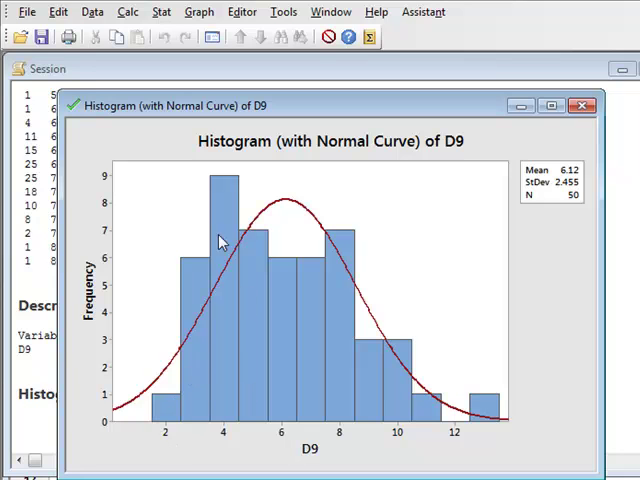
mouse_move(366, 314)
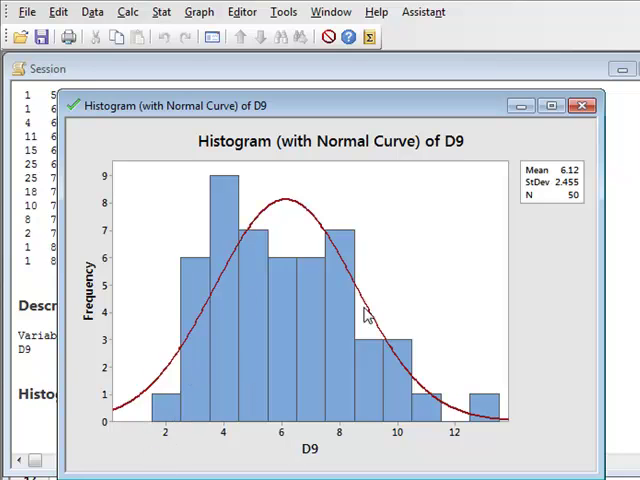
mouse_move(262, 232)
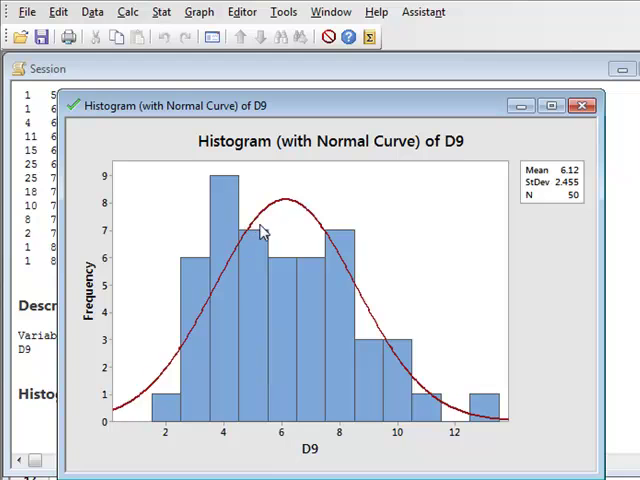
mouse_move(512, 432)
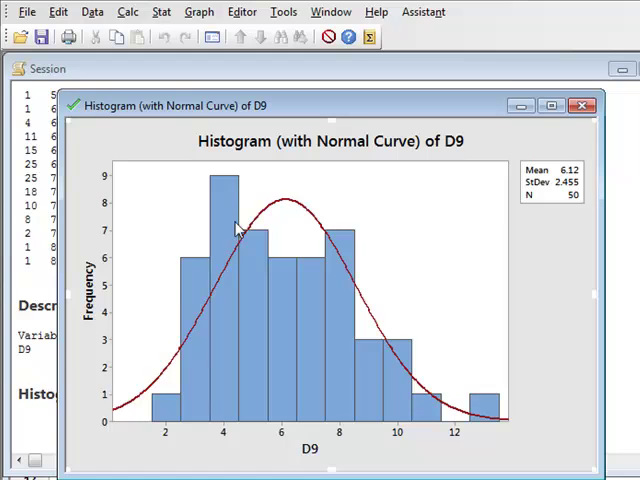
mouse_move(260, 438)
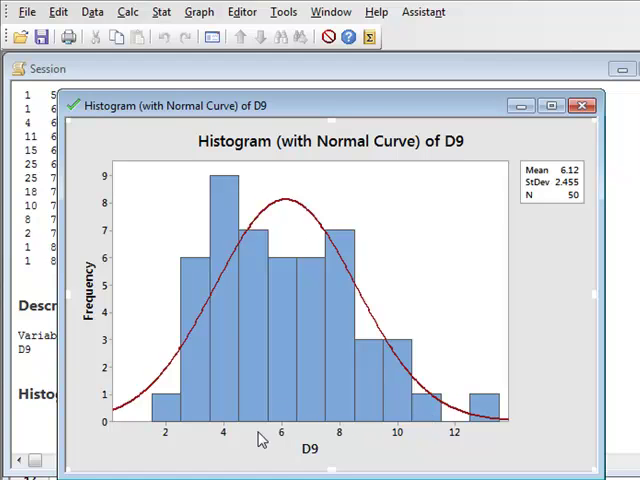
mouse_move(92, 344)
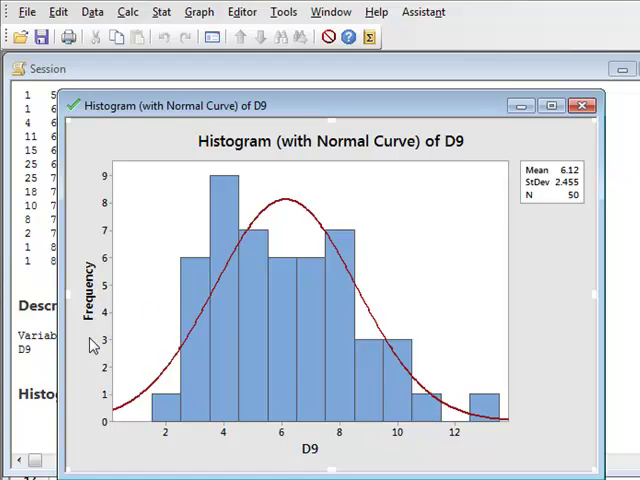
mouse_move(280, 440)
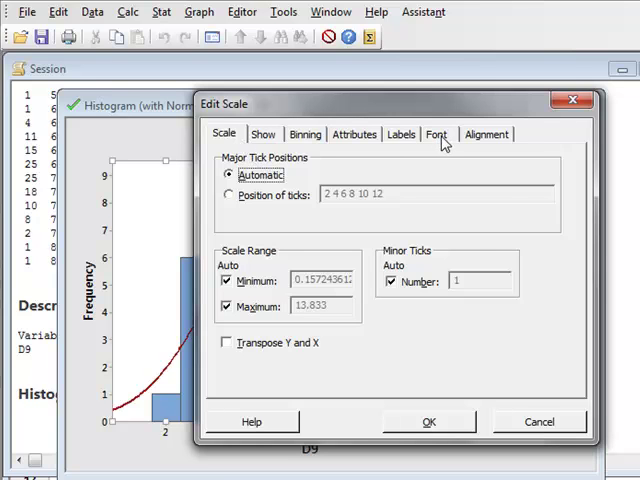
click(436, 132)
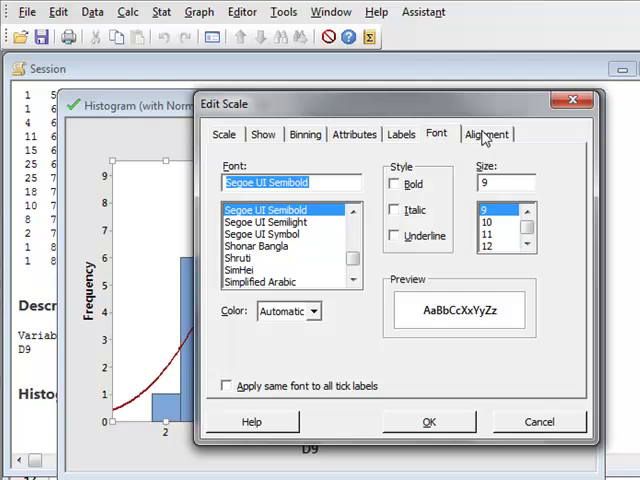
click(304, 134)
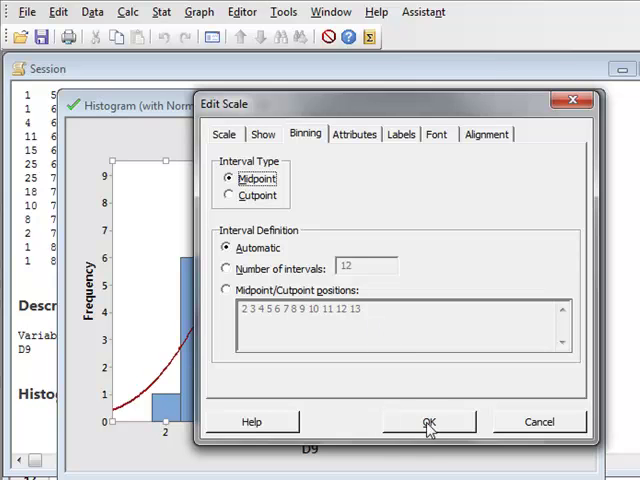
click(428, 420)
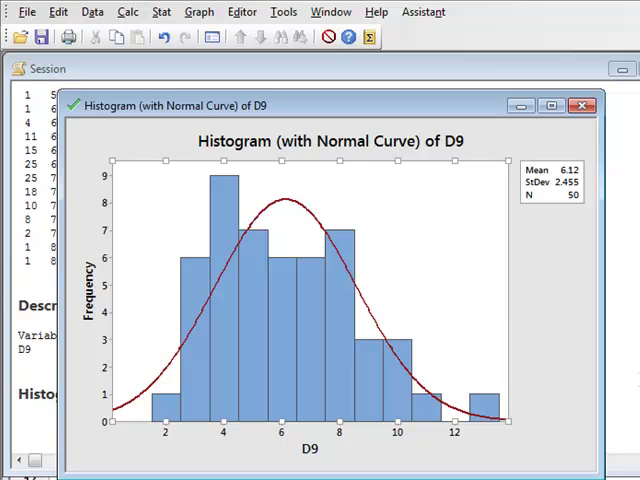
Put the histogram away to read the D9 summary: mean 6.120, StDev 2.455, skewness 0.56
click(584, 106)
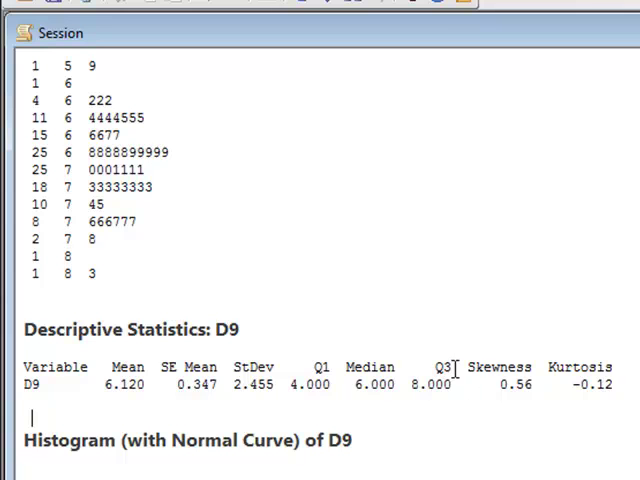
mouse_move(304, 394)
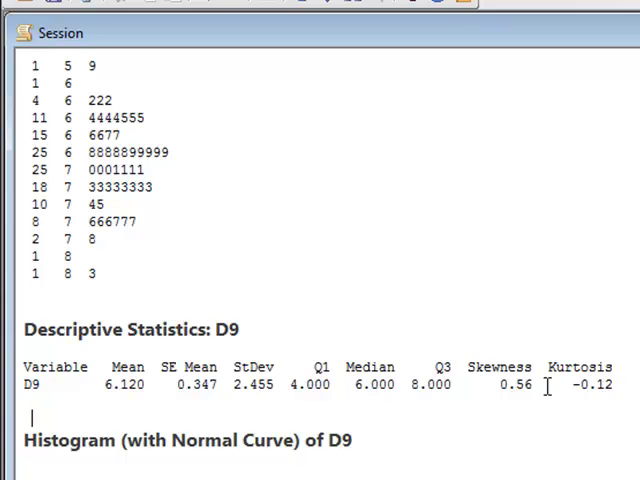
mouse_move(600, 384)
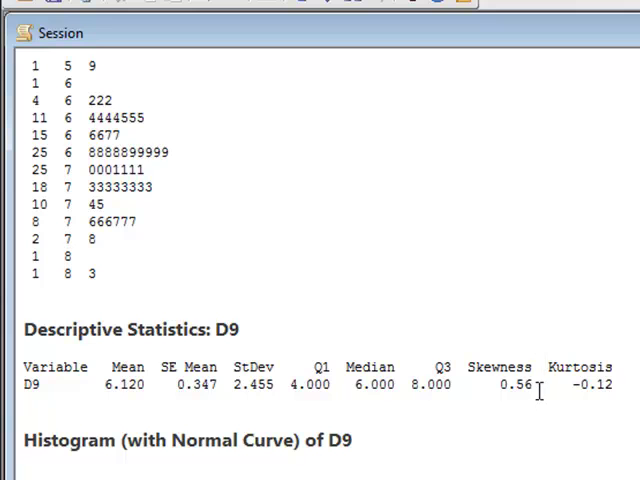
mouse_move(536, 388)
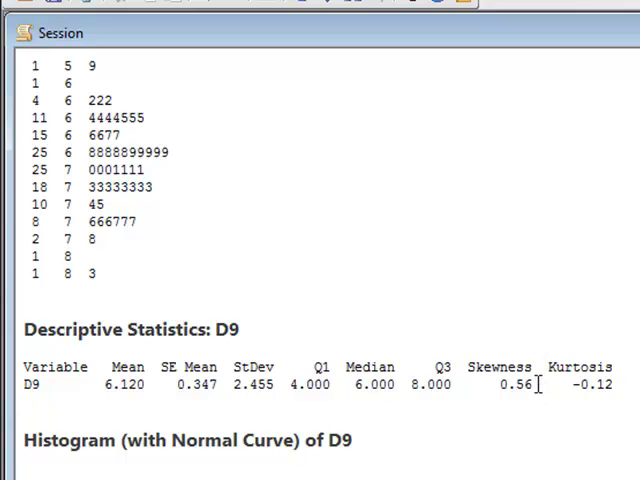
click(162, 6)
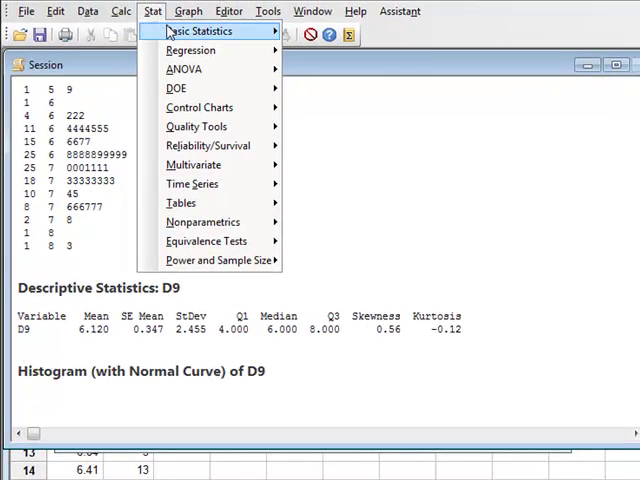
Run a Graphical Summary for D9, giving Anderson-Darling p-value 0.036 and confidence intervals
click(204, 32)
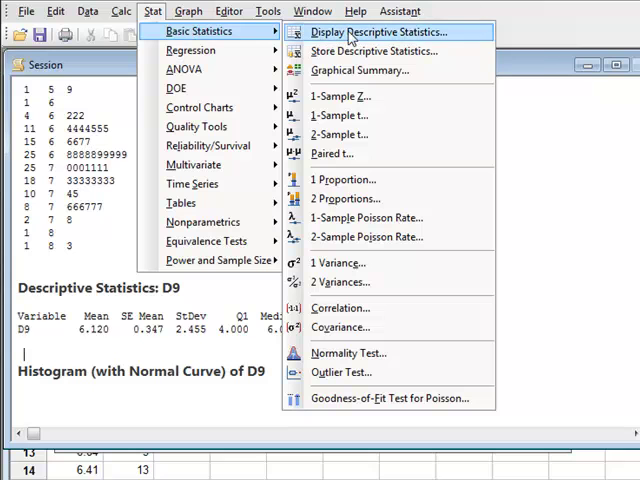
mouse_move(360, 70)
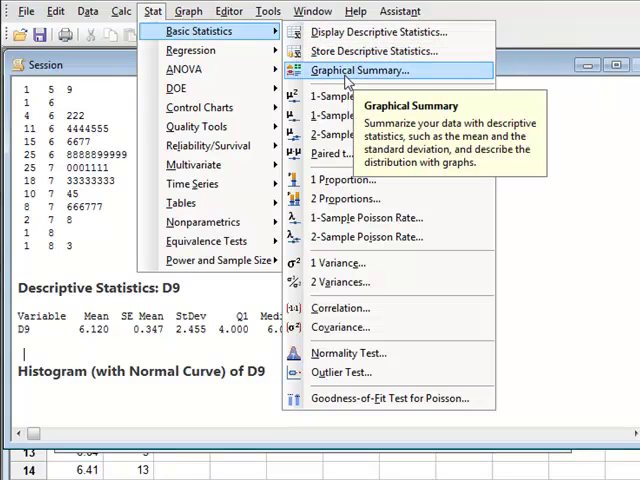
click(346, 70)
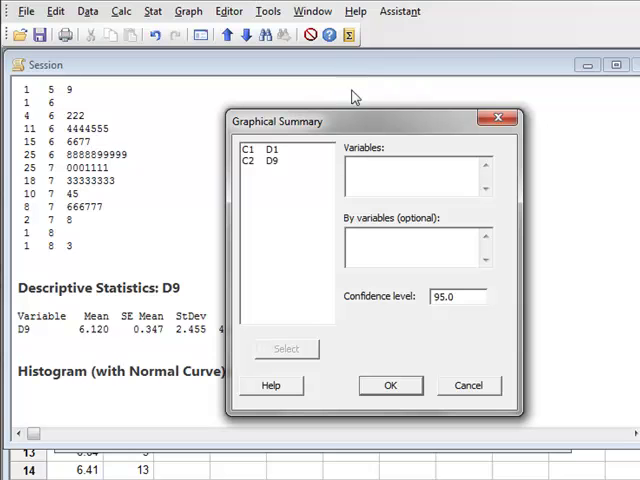
double_click(268, 164)
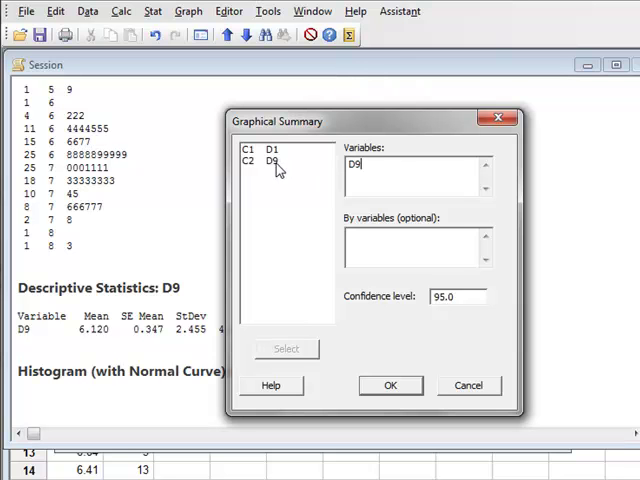
click(390, 384)
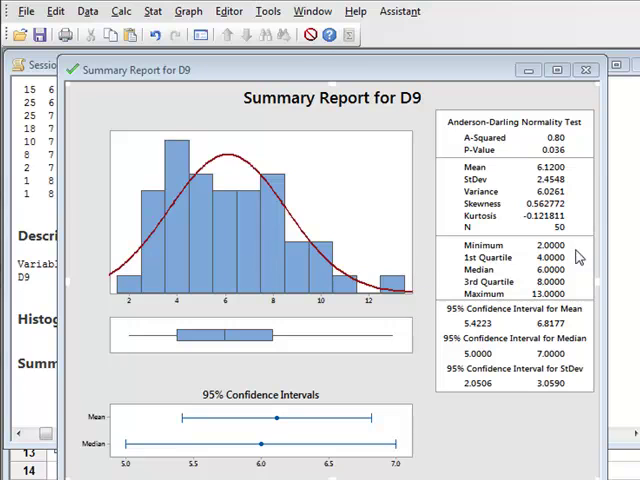
mouse_move(120, 288)
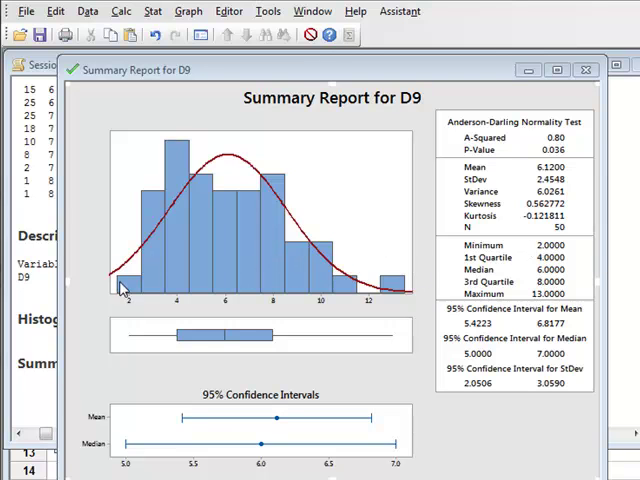
mouse_move(364, 298)
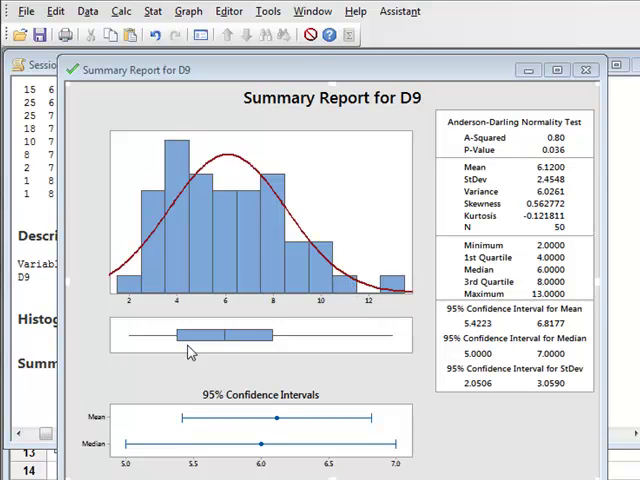
mouse_move(128, 348)
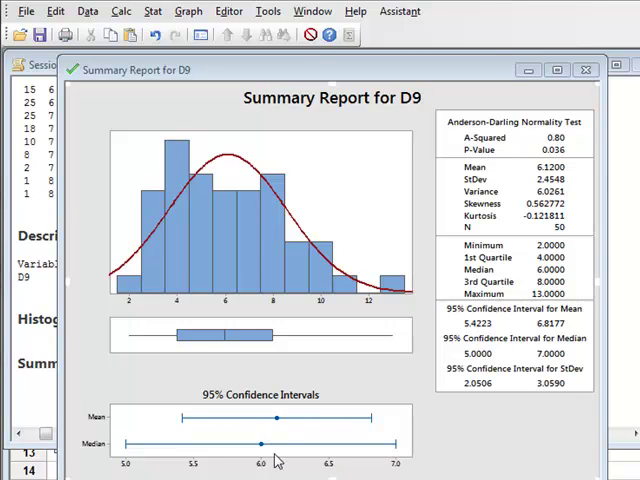
mouse_move(252, 252)
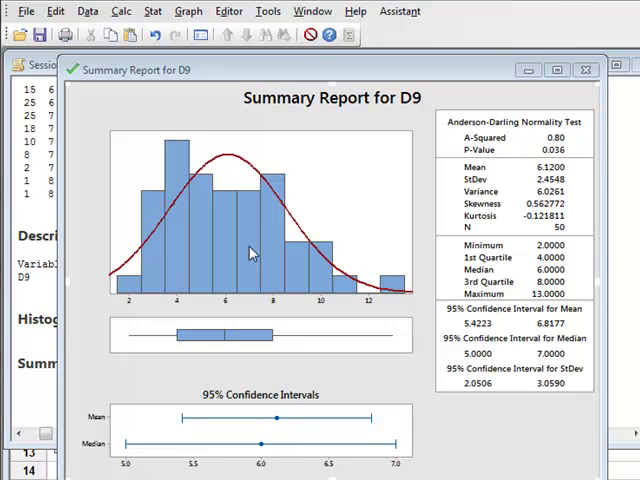
mouse_move(284, 428)
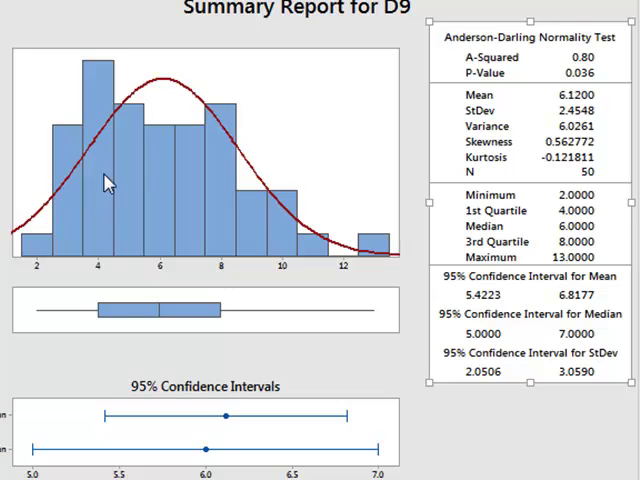
mouse_move(484, 152)
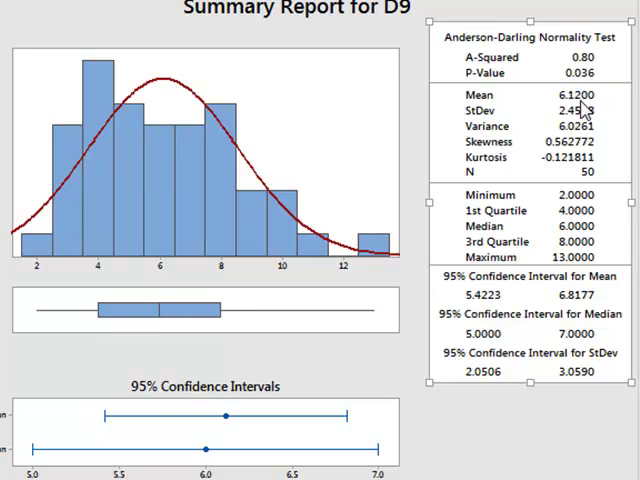
mouse_move(312, 308)
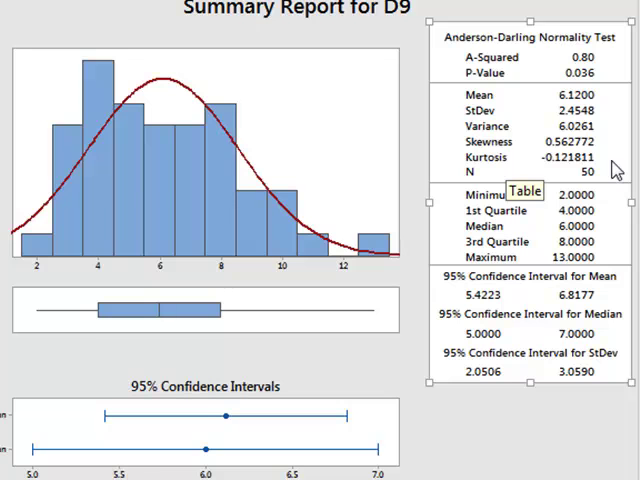
mouse_move(590, 204)
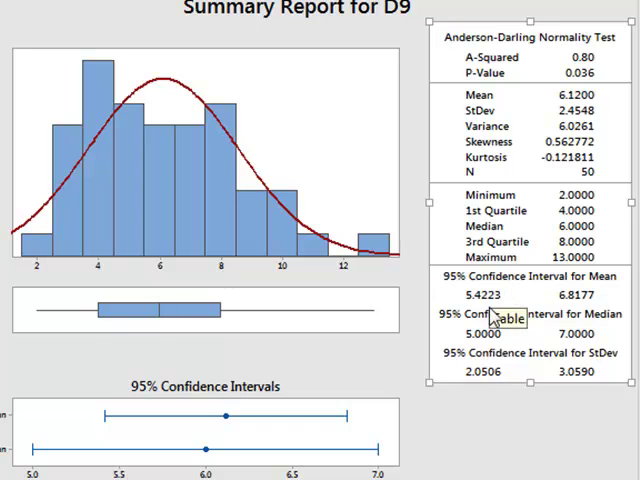
mouse_move(516, 332)
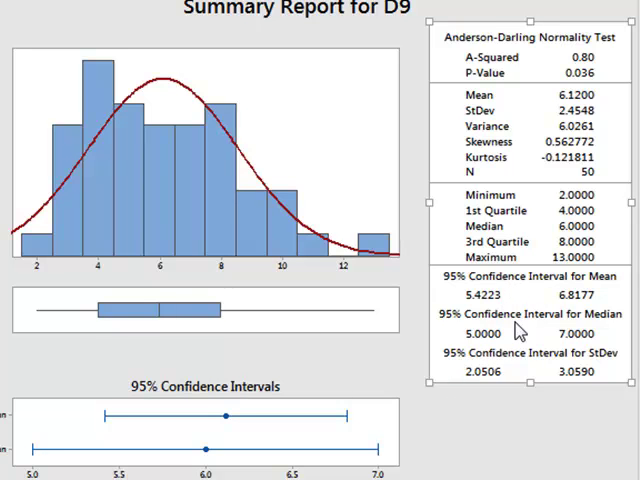